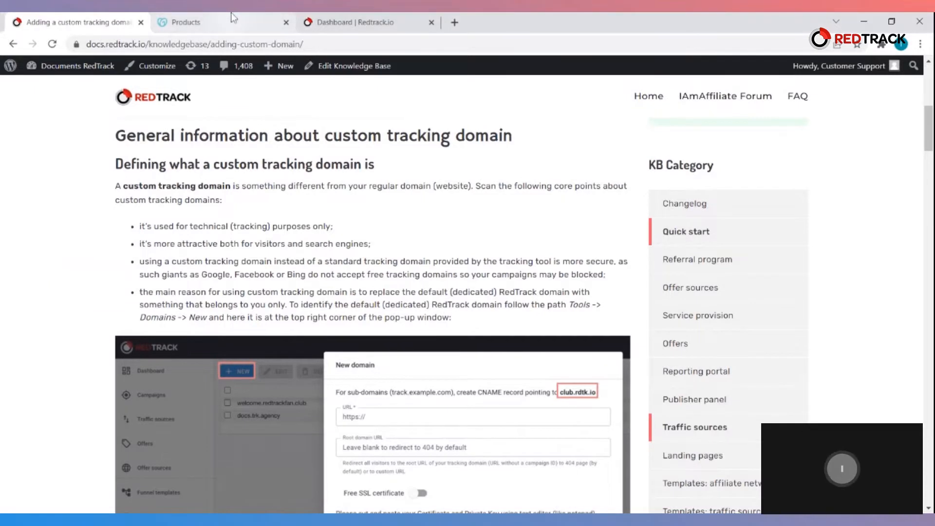
Step: View the GoDaddy products page listing redtrackfan.club, then return to the RedTrack dashboard
click(186, 22)
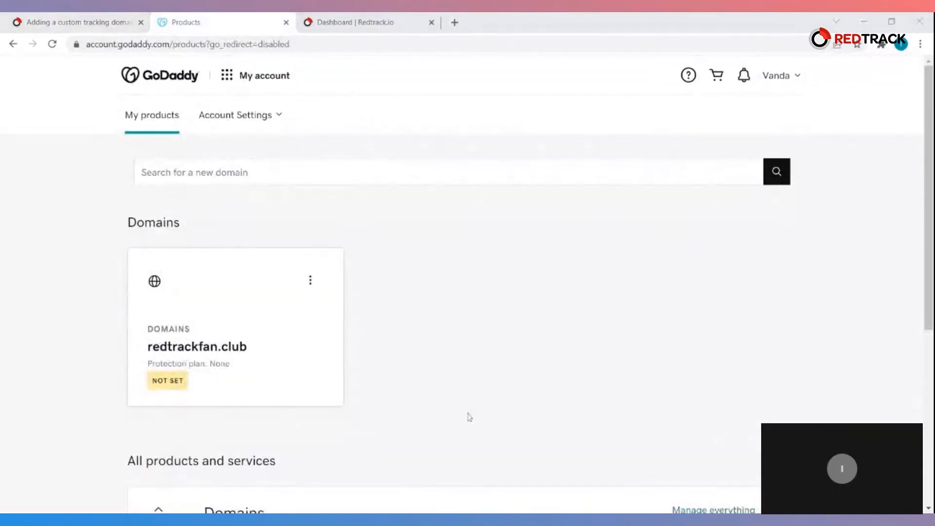
mouse_move(16, 167)
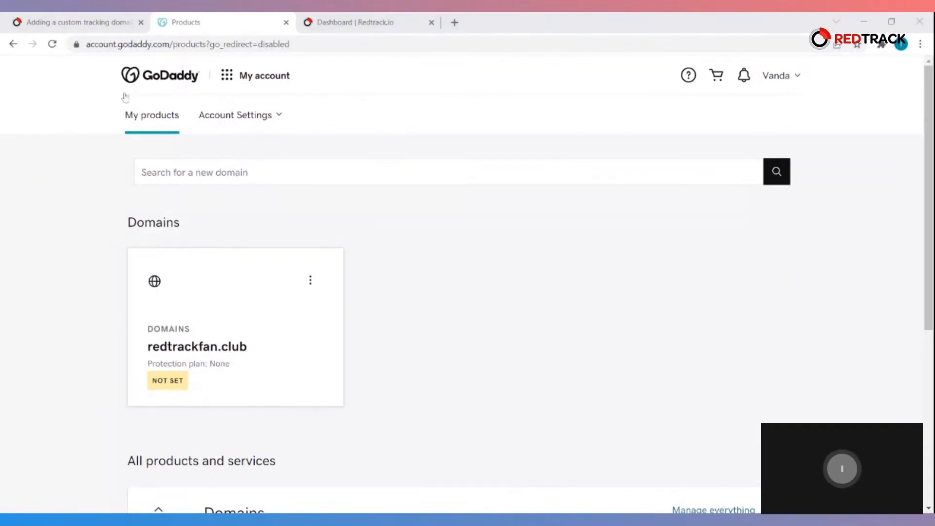
click(364, 22)
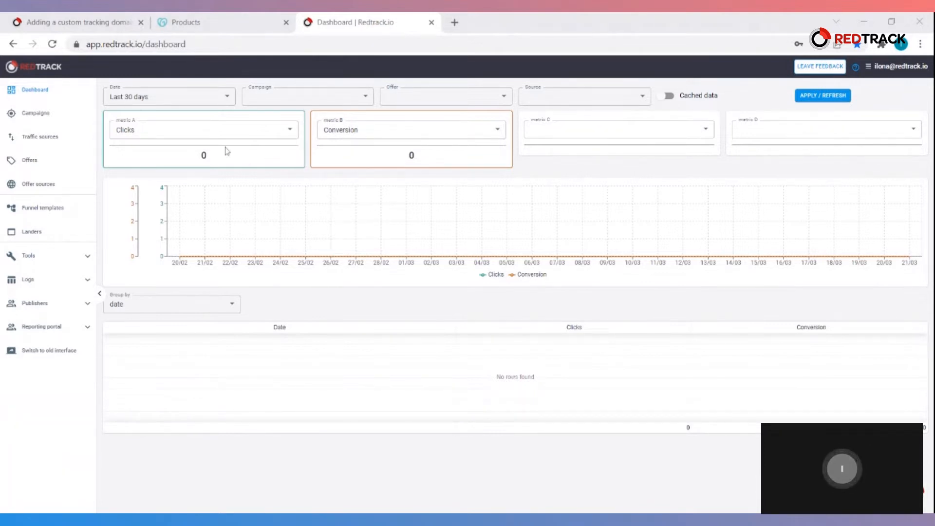
mouse_move(380, 249)
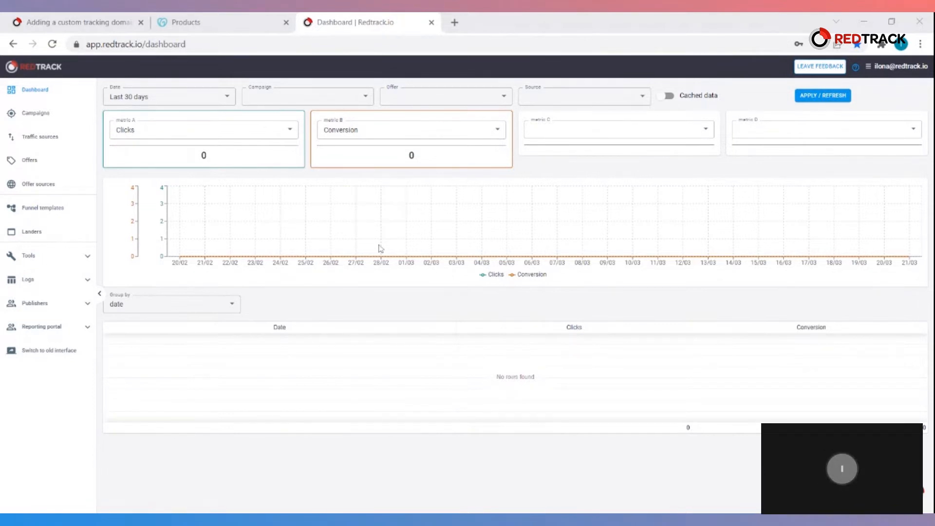
Step: Show the 'Adding a custom tracking domain' knowledge base article again
click(77, 22)
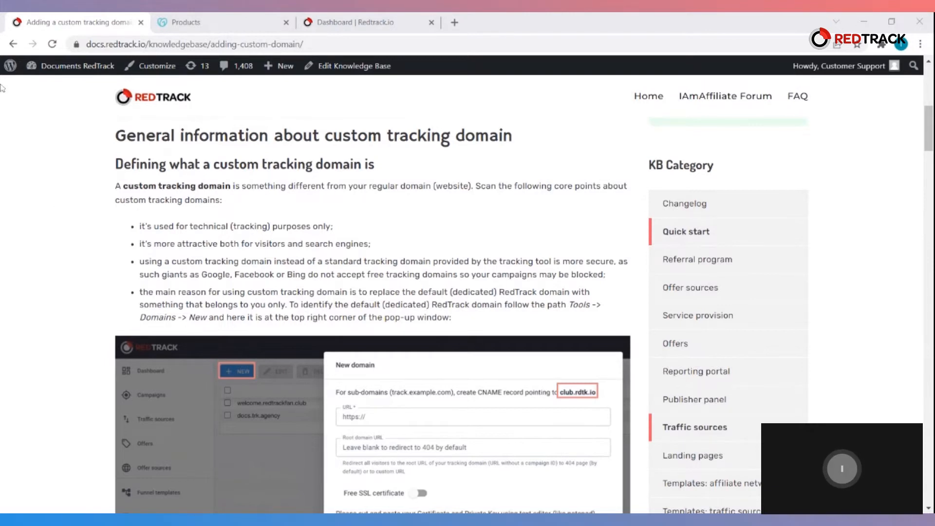
Step: View the new tracking domain form with its CNAME target under Tools > Domains, then the TechRadar hosting article
click(358, 22)
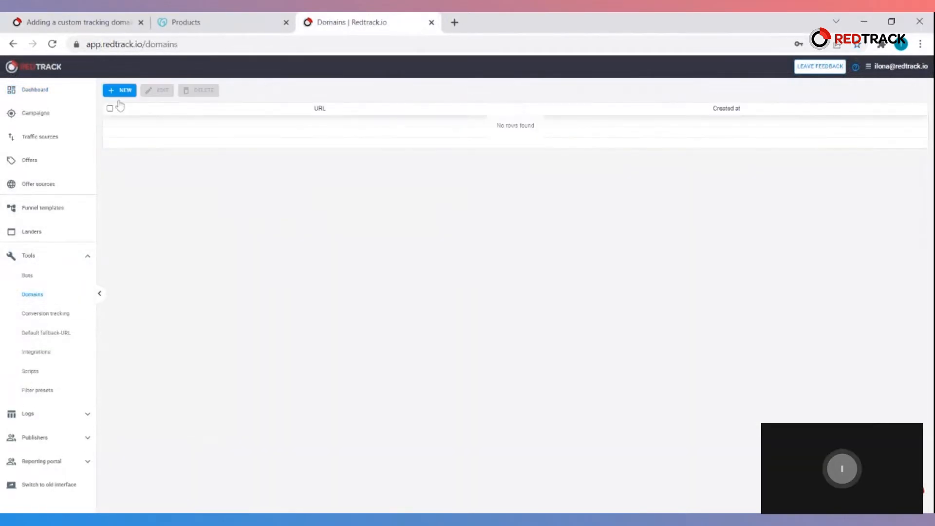
click(120, 90)
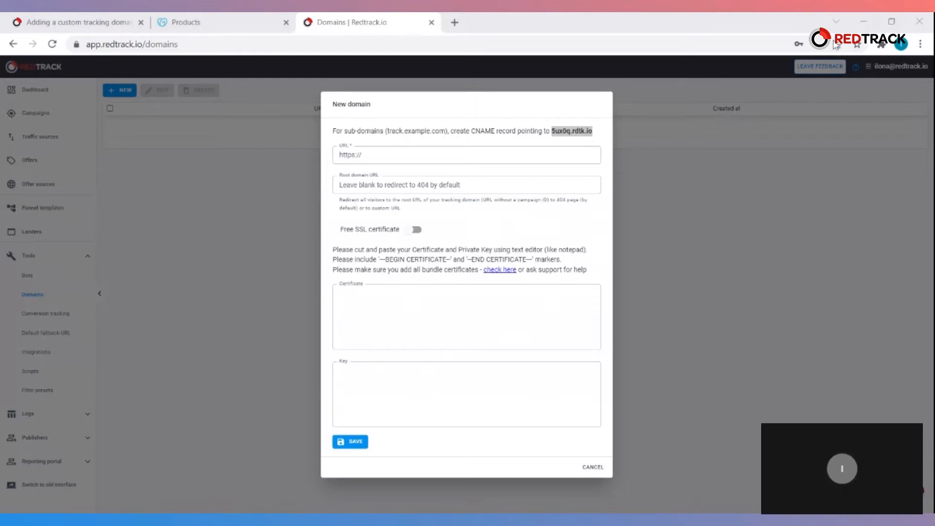
click(454, 21)
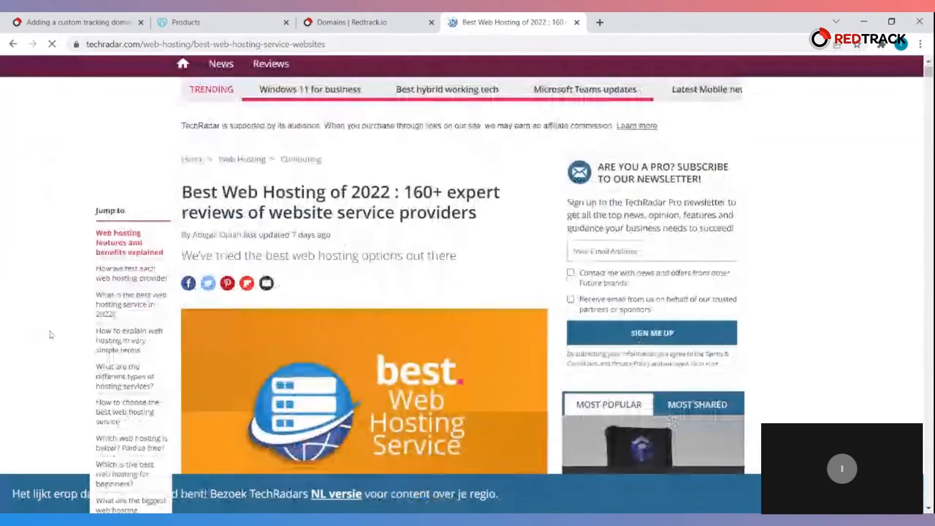
Step: Scroll the TechRadar article down to its top 10 web hosting providers list with Bluehost first
scroll(down, 3)
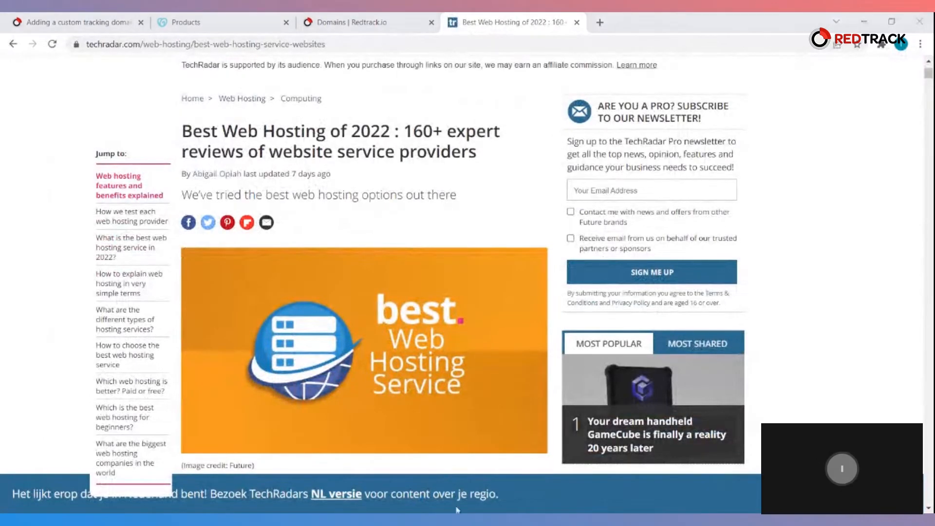
scroll(down, 3)
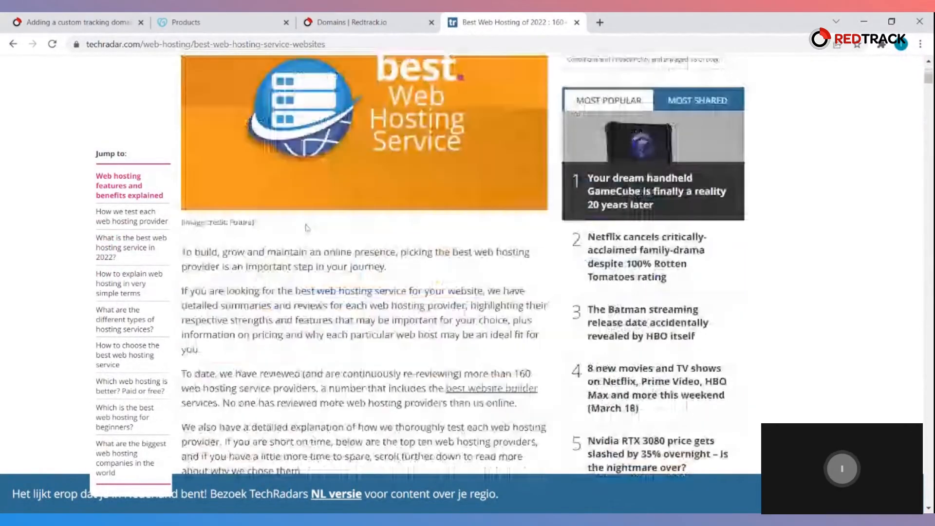
scroll(down, 3)
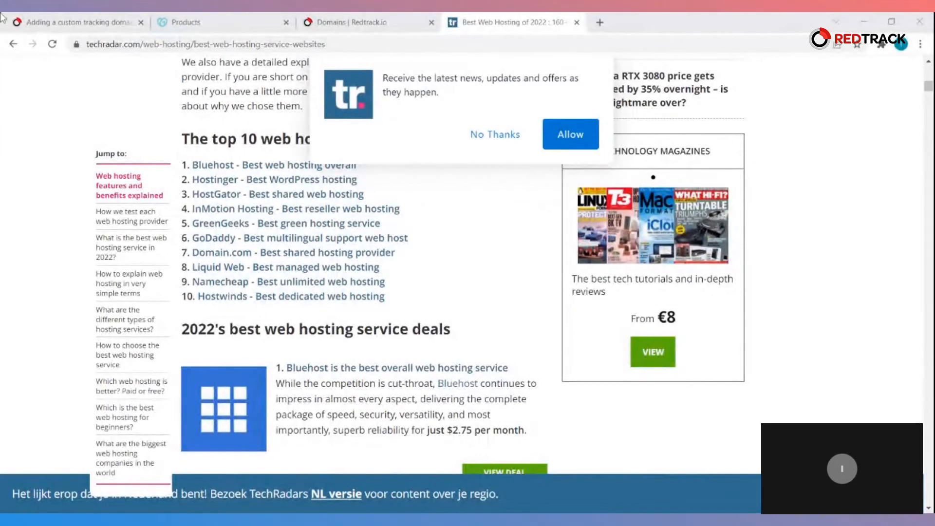
mouse_move(405, 271)
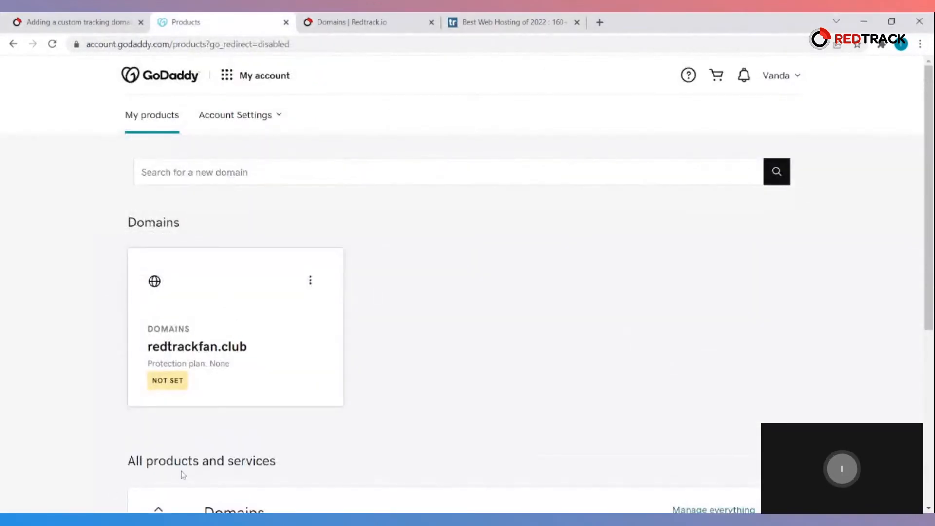
mouse_move(463, 427)
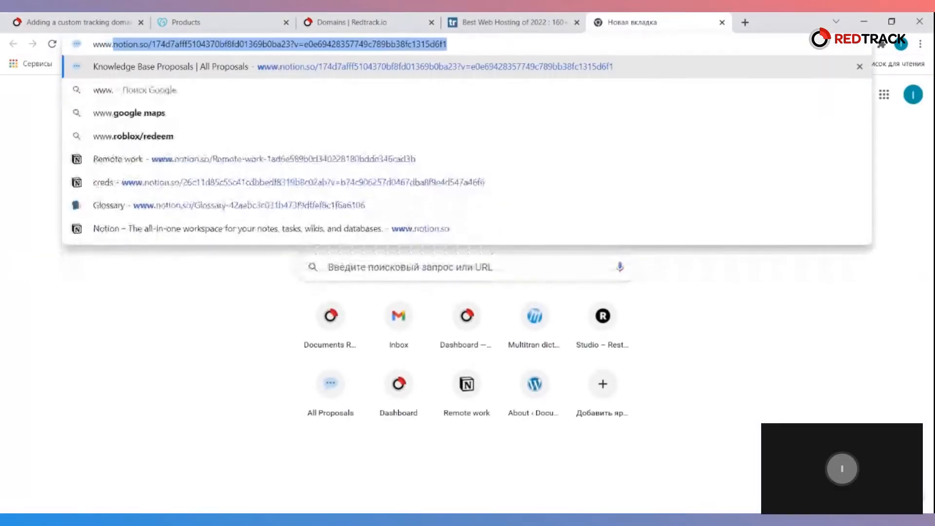
text(www.example.)
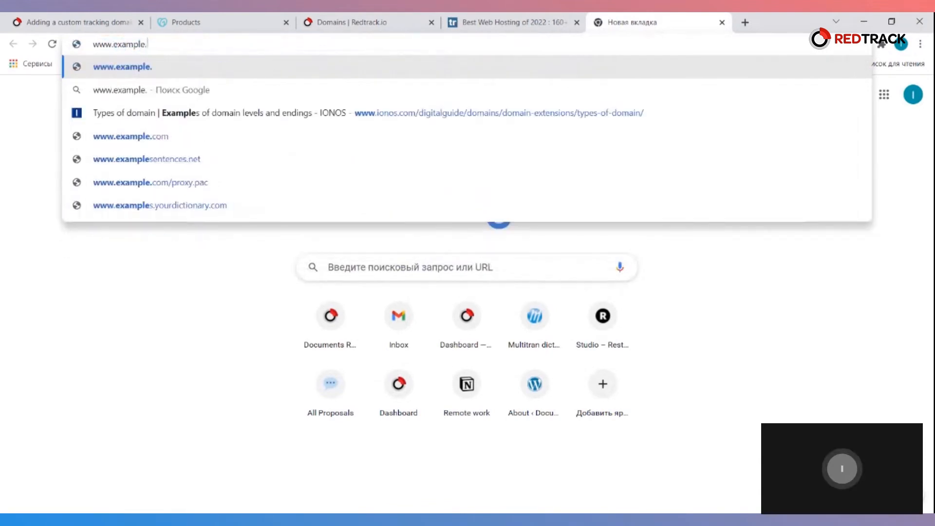
click(130, 136)
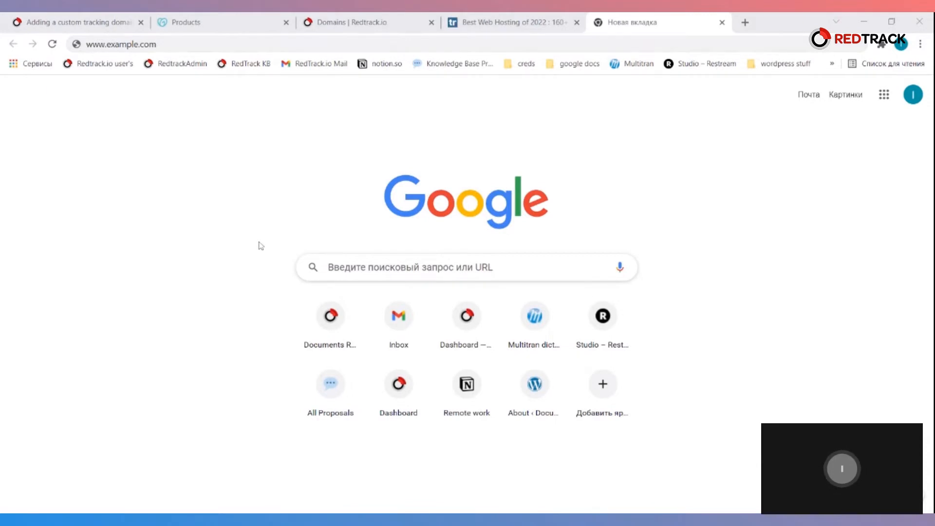
click(119, 44)
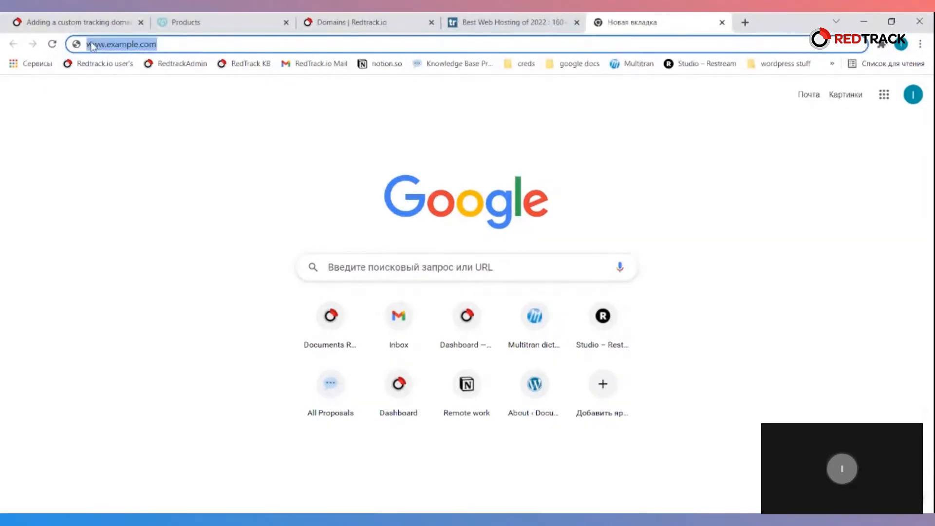
click(147, 44)
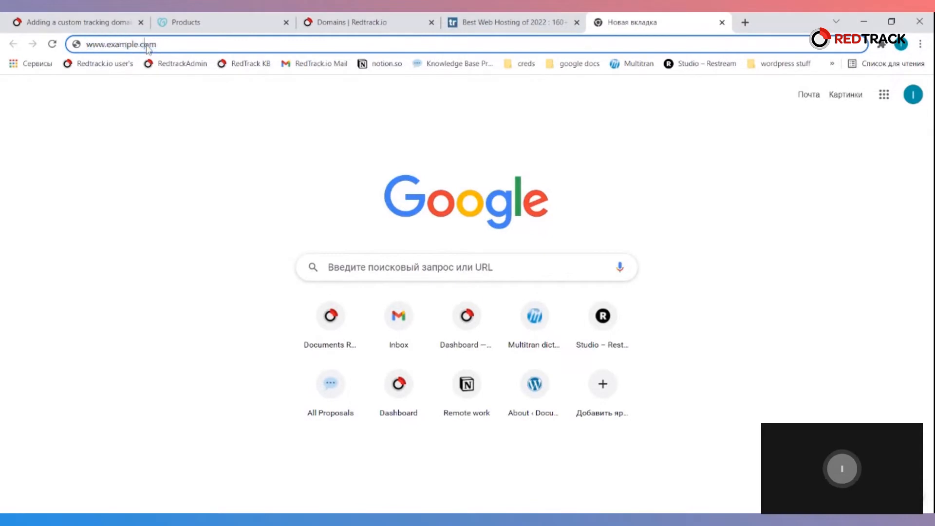
double_click(136, 44)
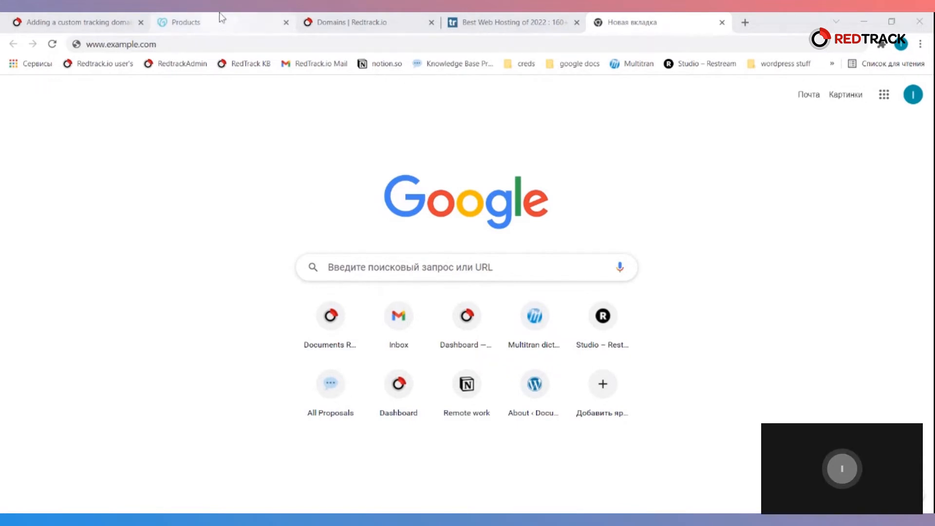
Step: Go to GoDaddy DNS management for redtrackfan.club and start a new DNS record
click(186, 22)
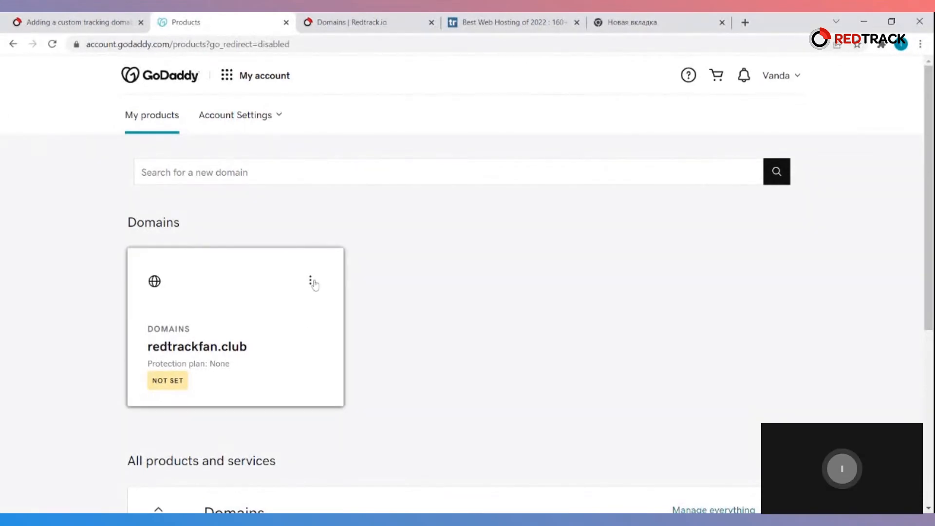
mouse_move(381, 231)
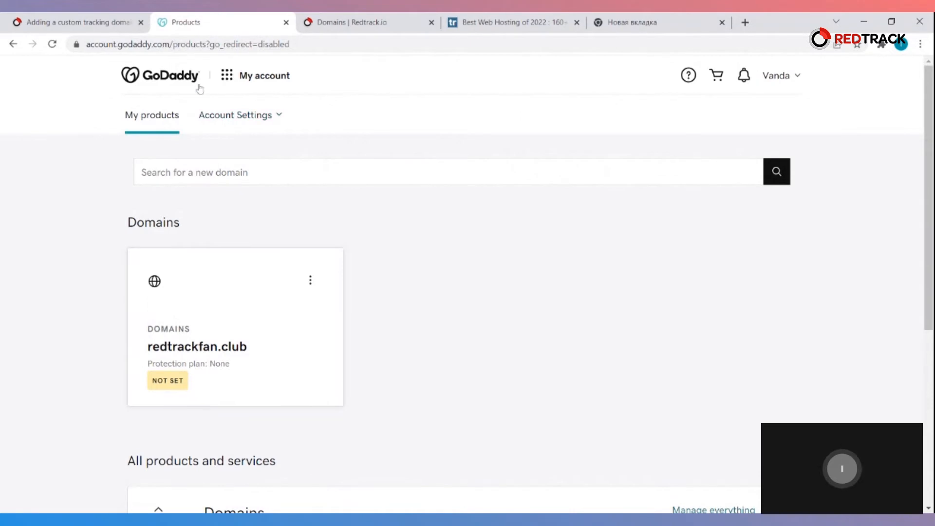
mouse_move(385, 228)
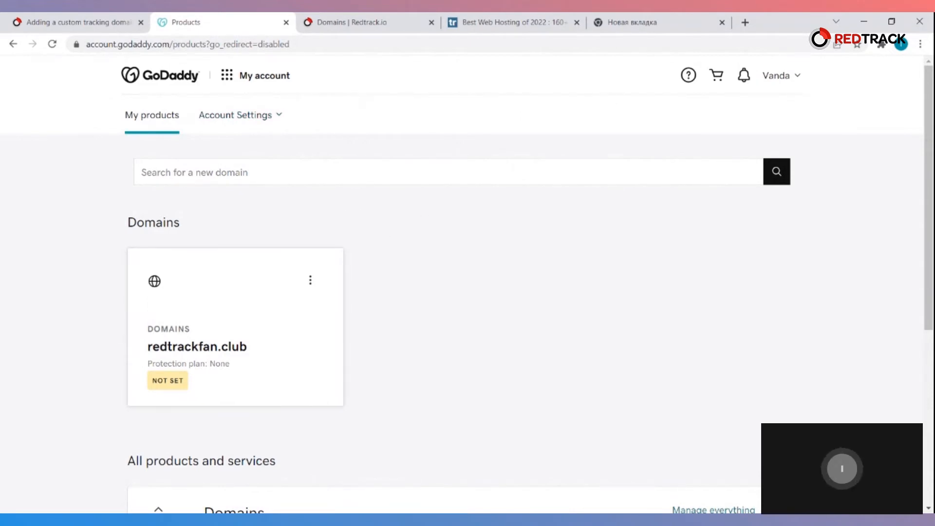
mouse_move(423, 190)
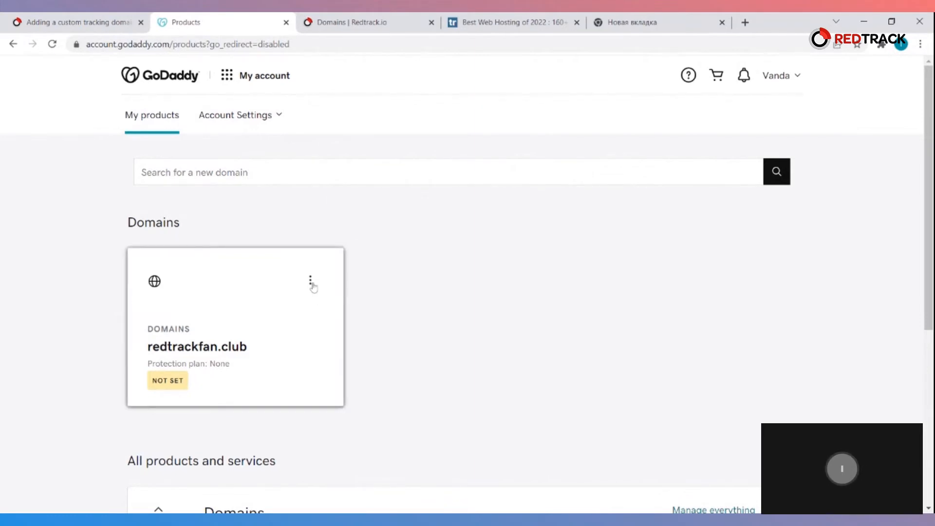
click(310, 280)
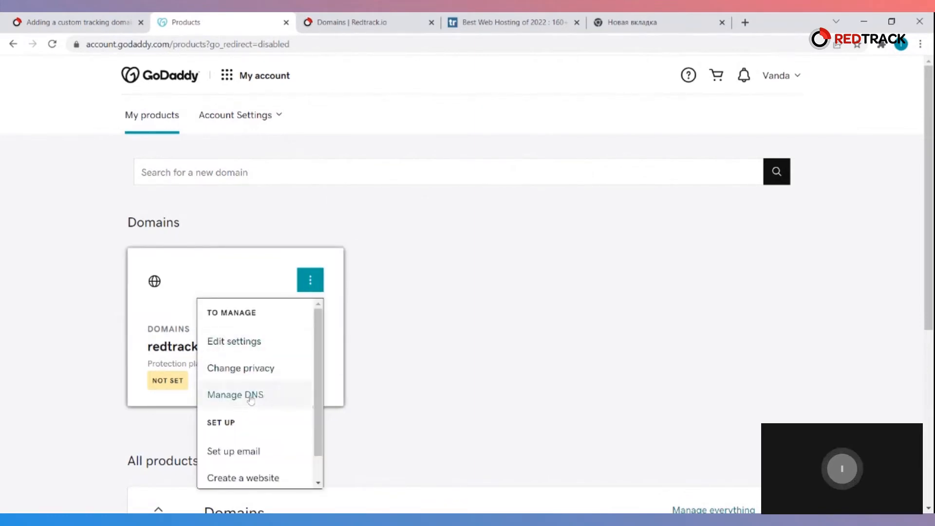
click(234, 395)
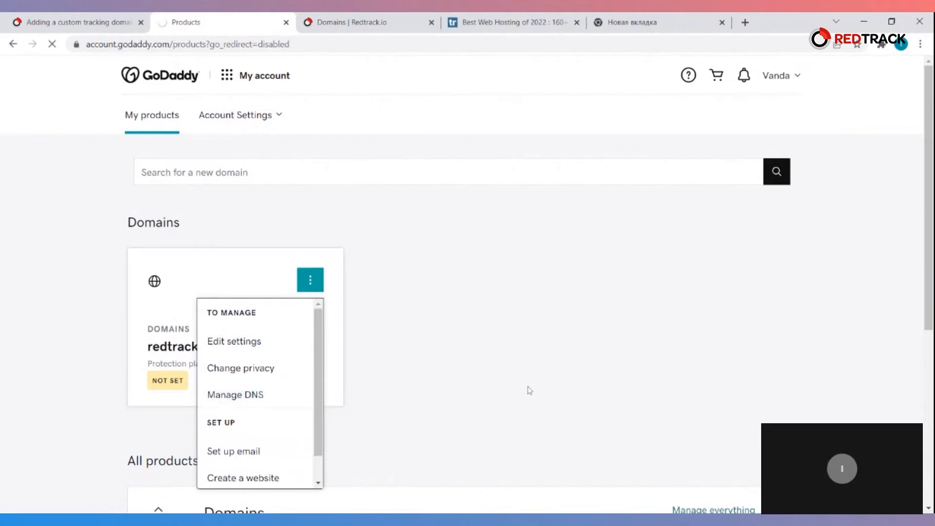
click(235, 394)
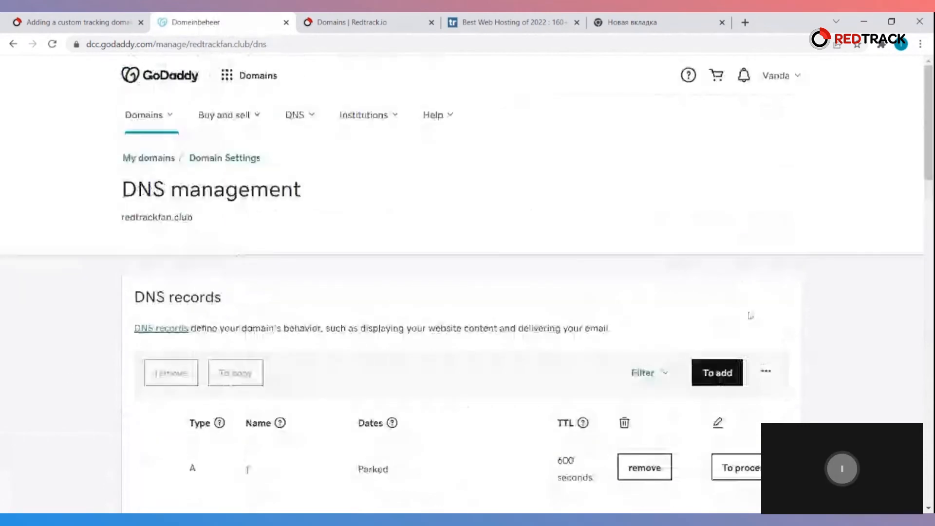
click(716, 373)
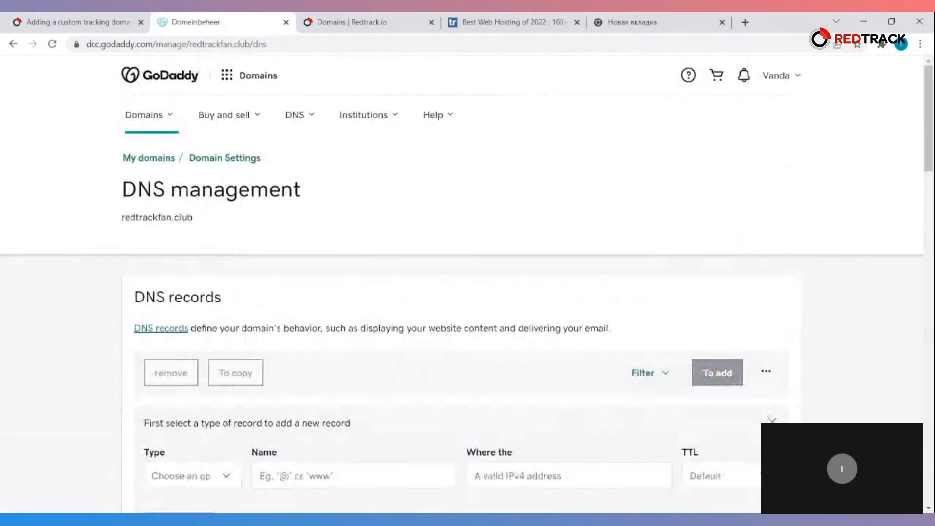
scroll(down, 3)
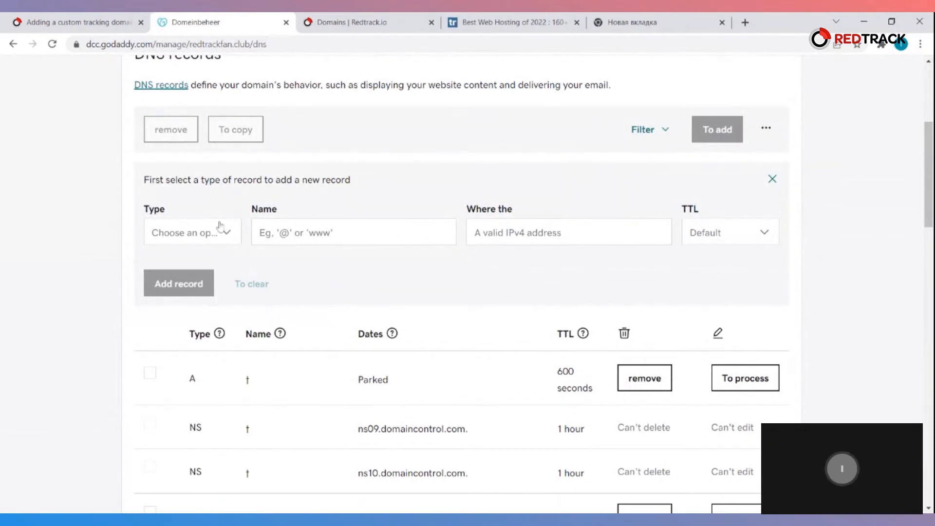
mouse_move(142, 247)
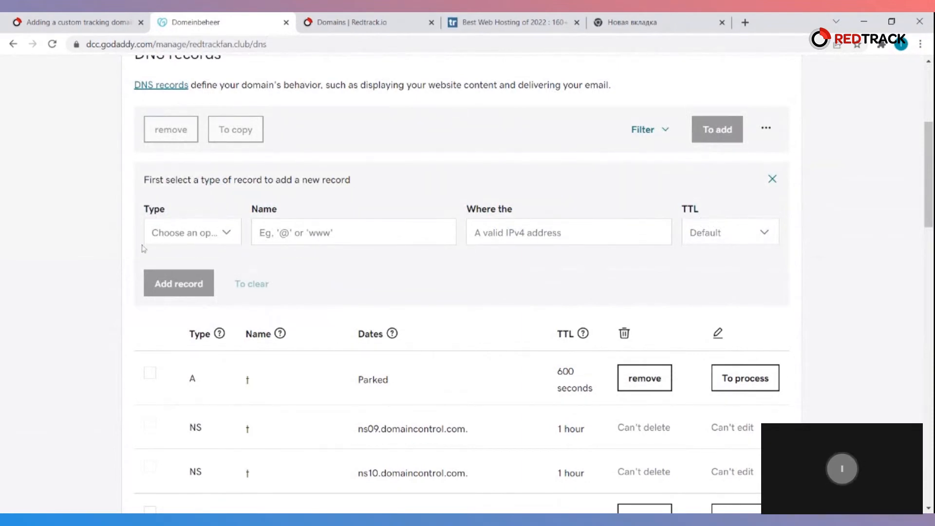
Step: Add a CNAME record named ilona pointing to 5ux0q.rdtk.io with a 1/2 hour TTL
click(191, 232)
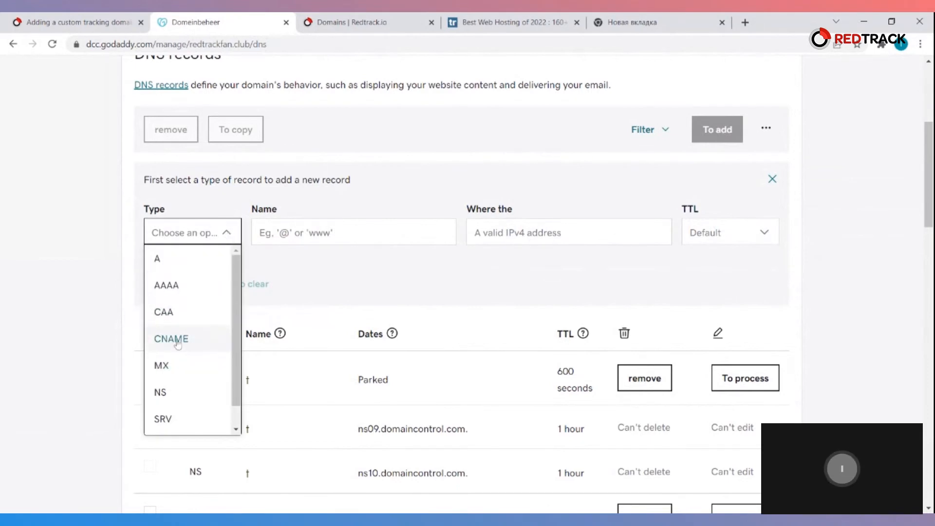
click(171, 339)
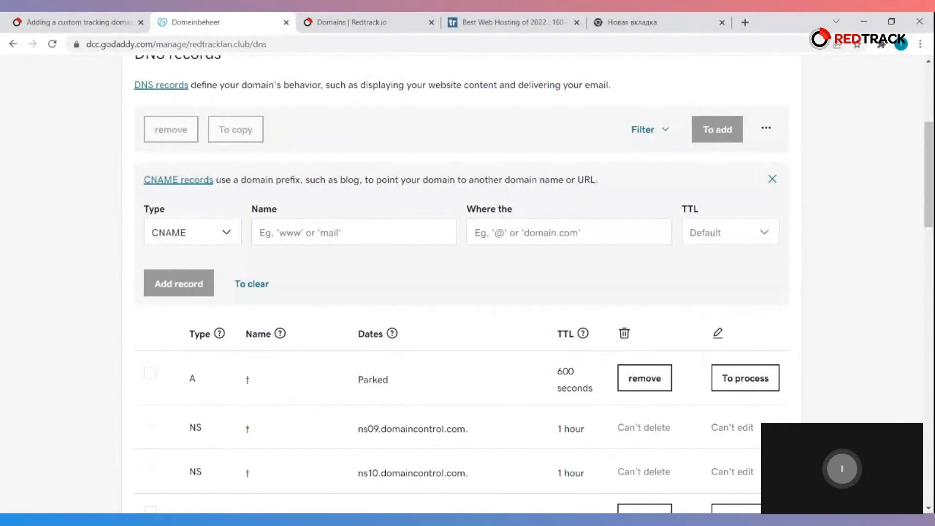
click(354, 232)
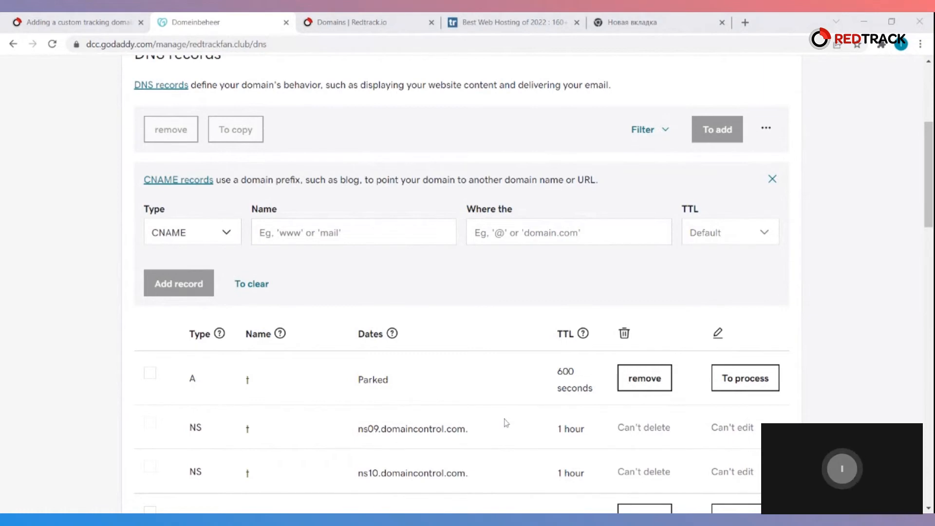
mouse_move(310, 259)
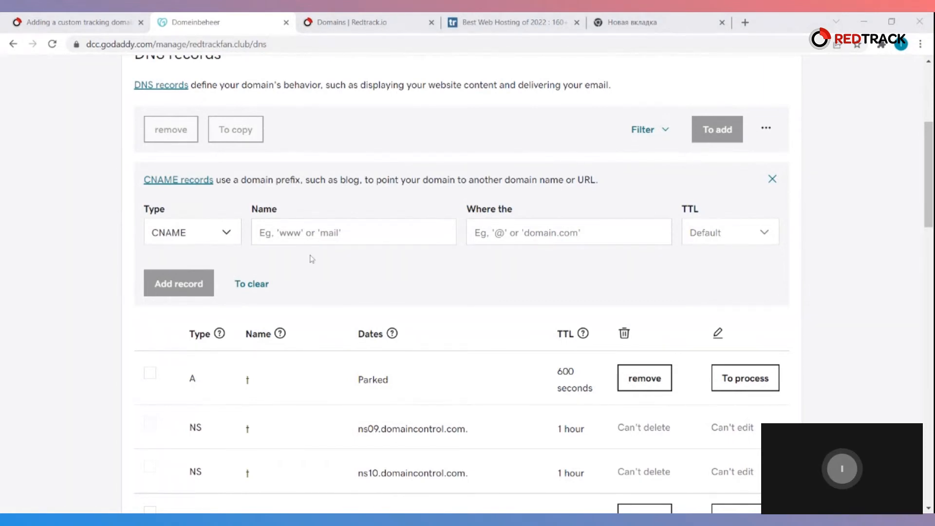
click(353, 232)
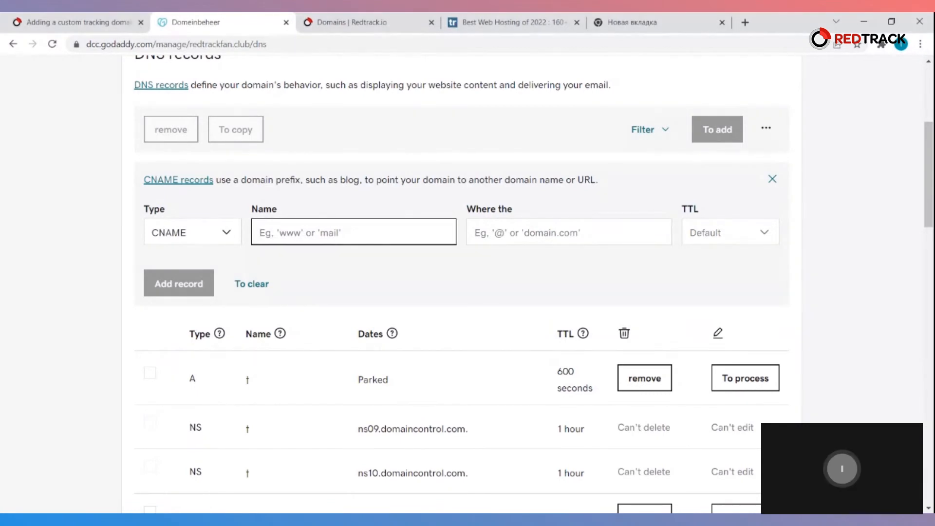
text(ilona)
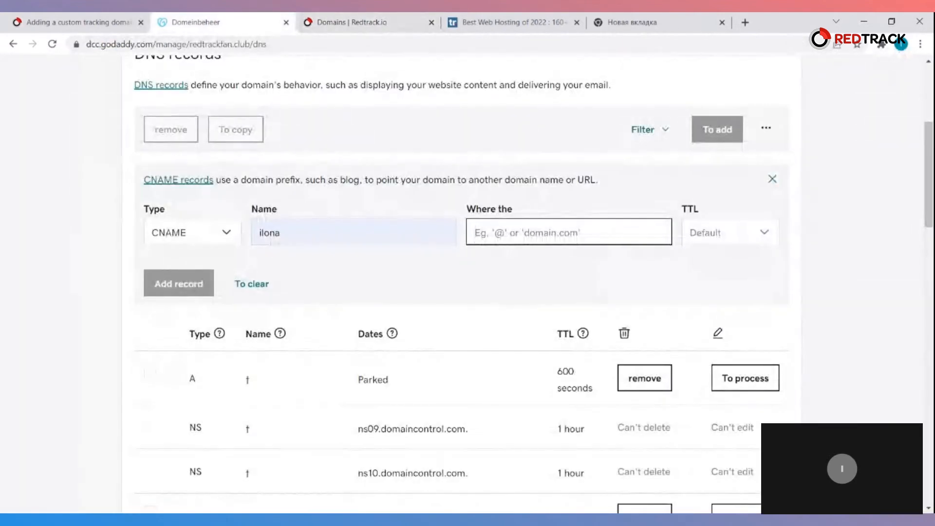
text(5ux0q.rdtk.io)
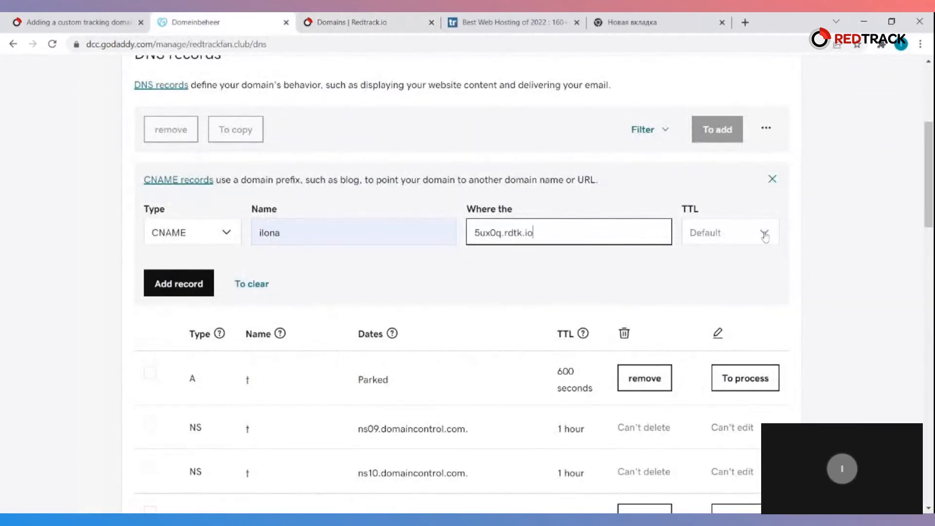
click(728, 233)
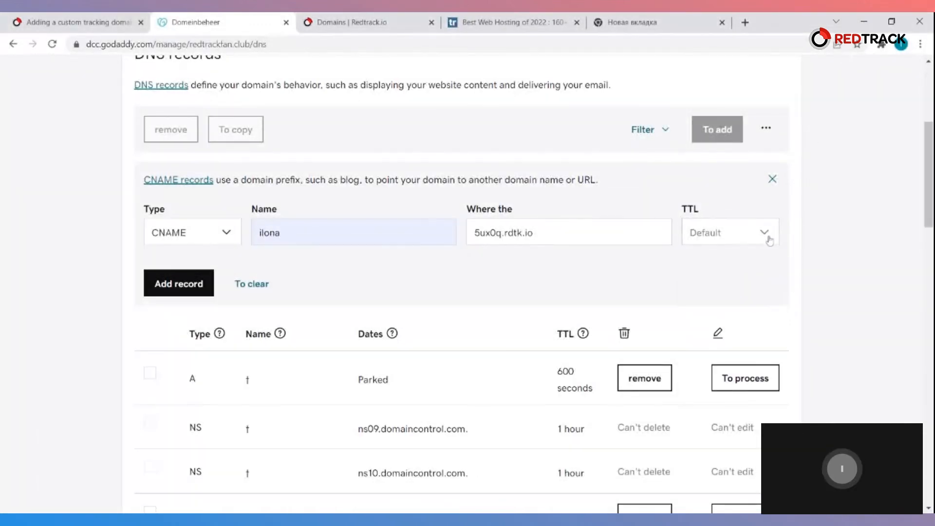
click(729, 232)
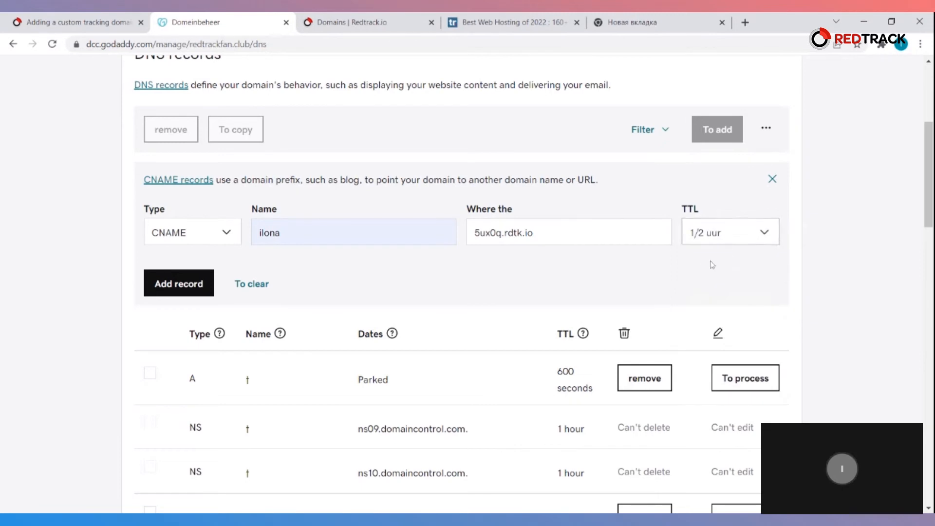
mouse_move(861, 269)
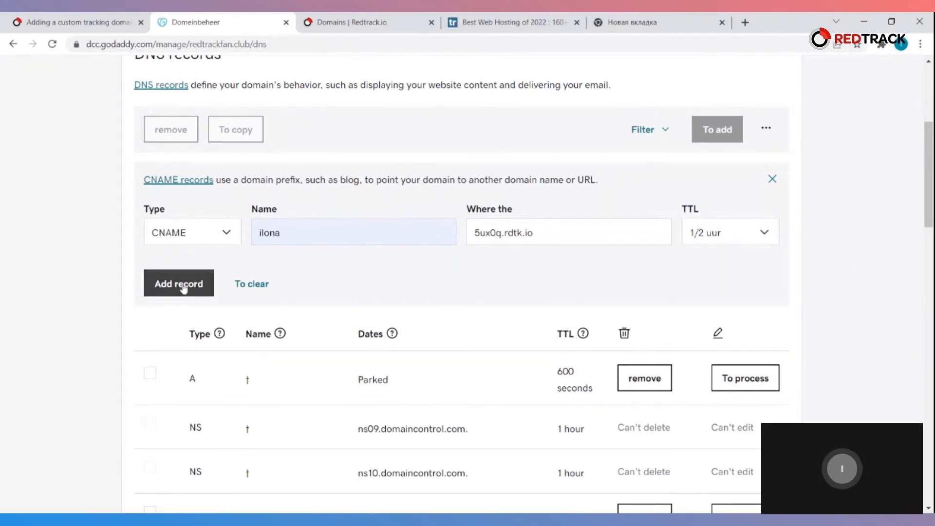
click(178, 283)
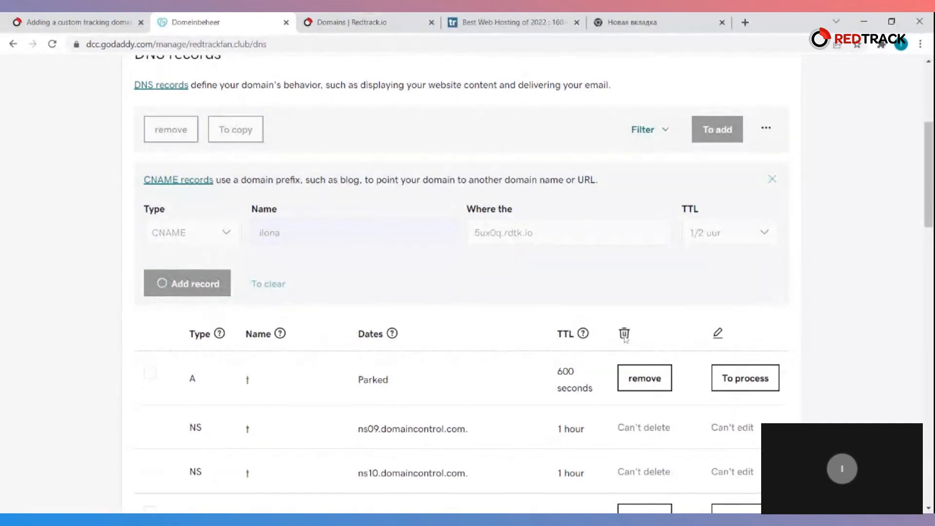
Step: Back in RedTrack, start a new custom tracking domain from Tools > Domains
click(186, 283)
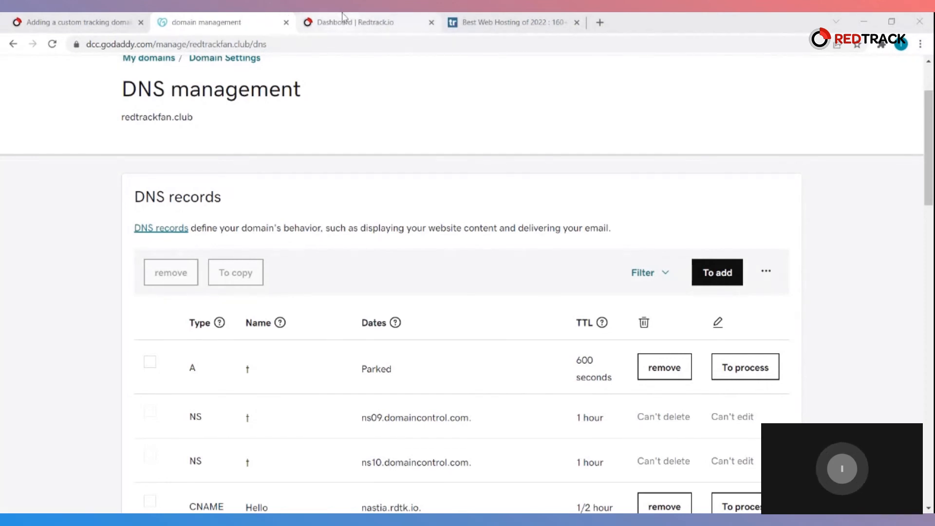
click(352, 22)
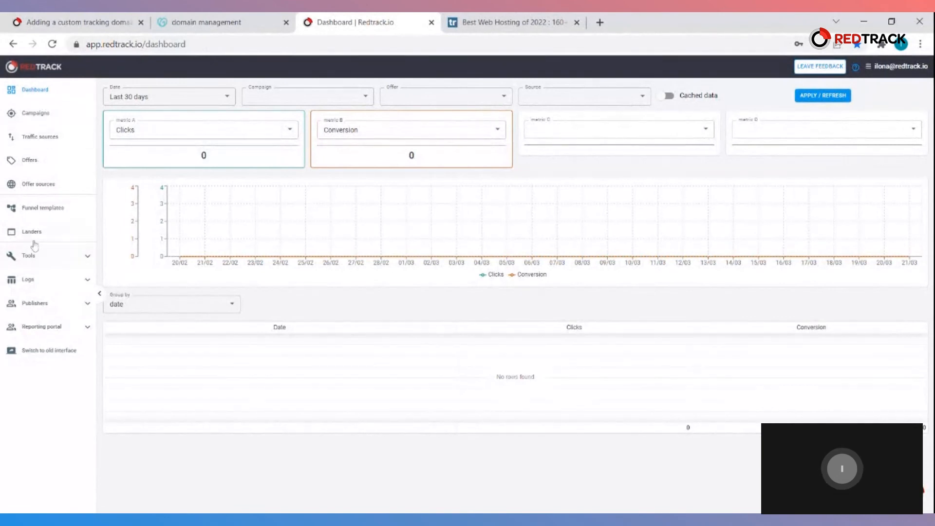
click(28, 256)
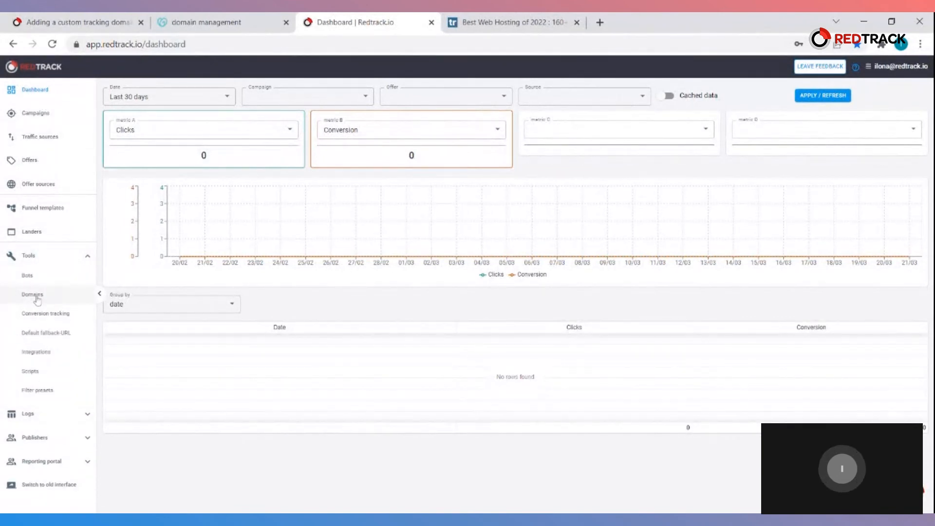
click(33, 295)
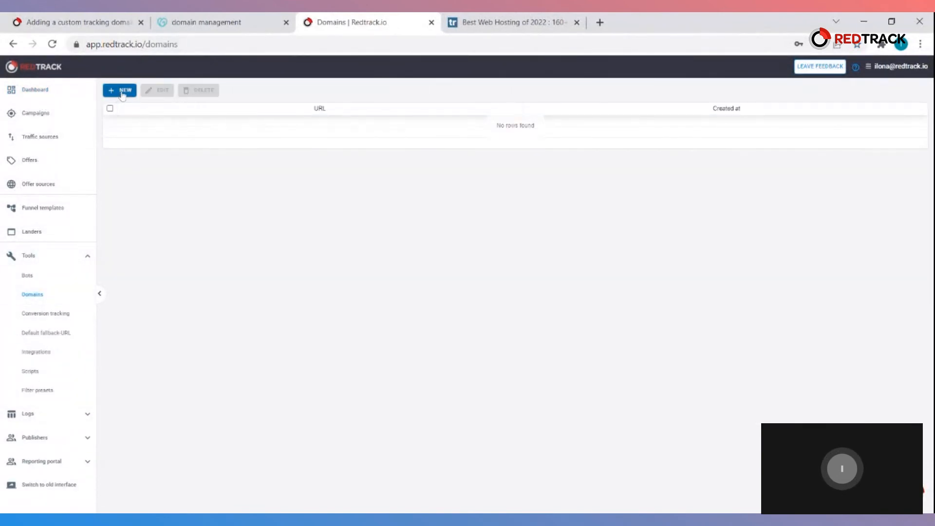
click(119, 90)
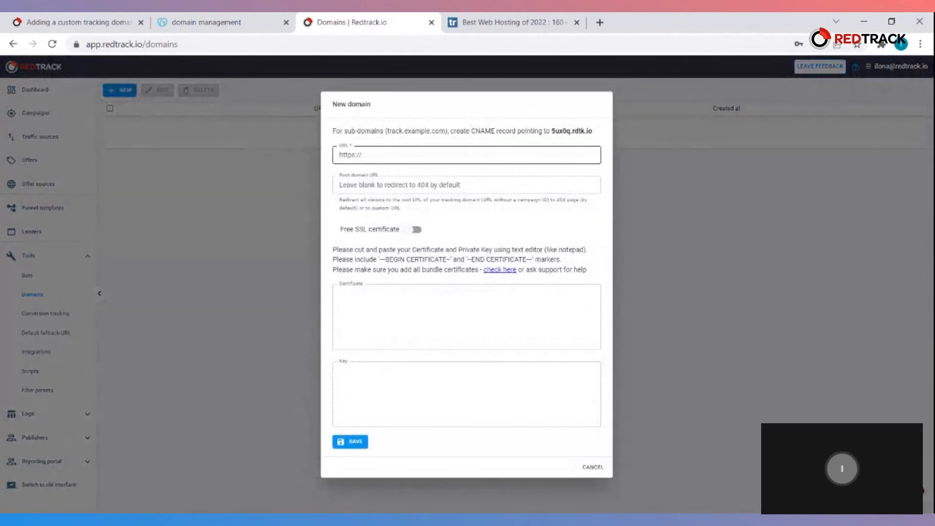
Step: Save ilona.redtrackfan.club as a tracking domain with the free SSL certificate enabled
click(466, 185)
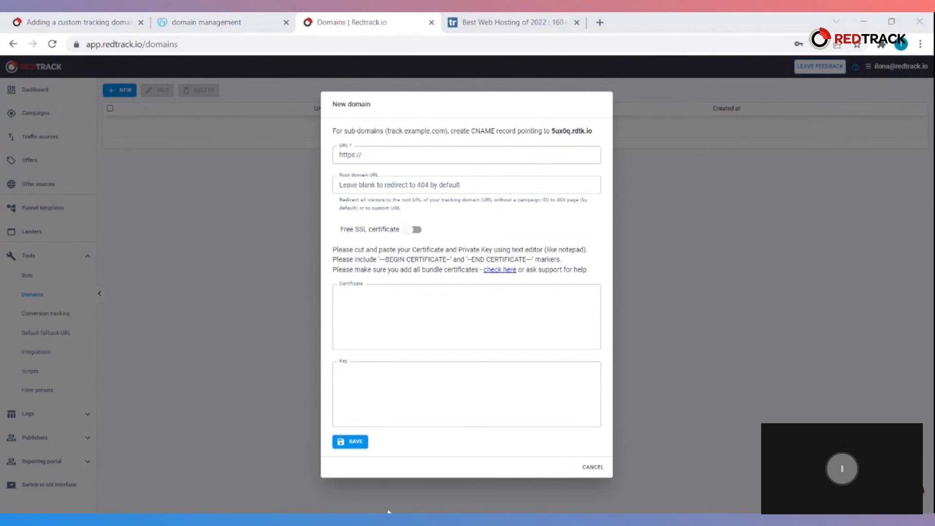
click(467, 184)
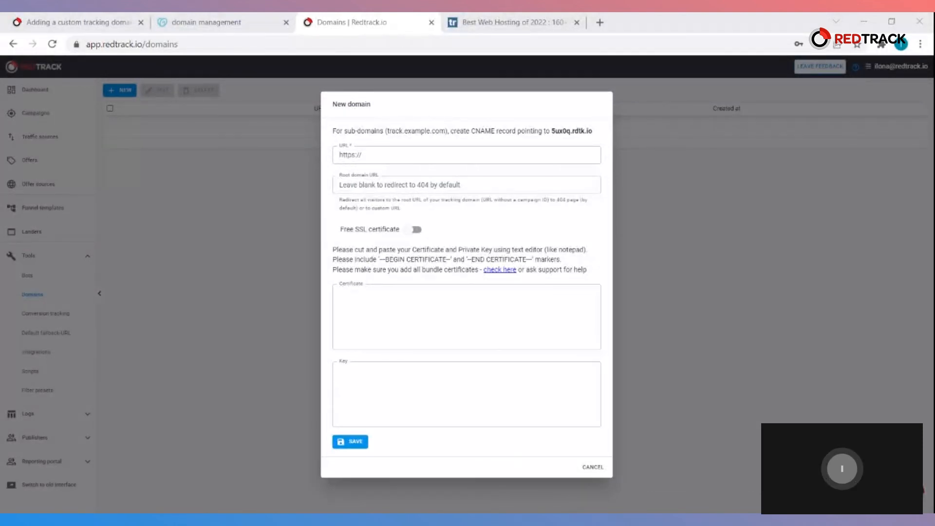
text(ilona.redtrackfan.club)
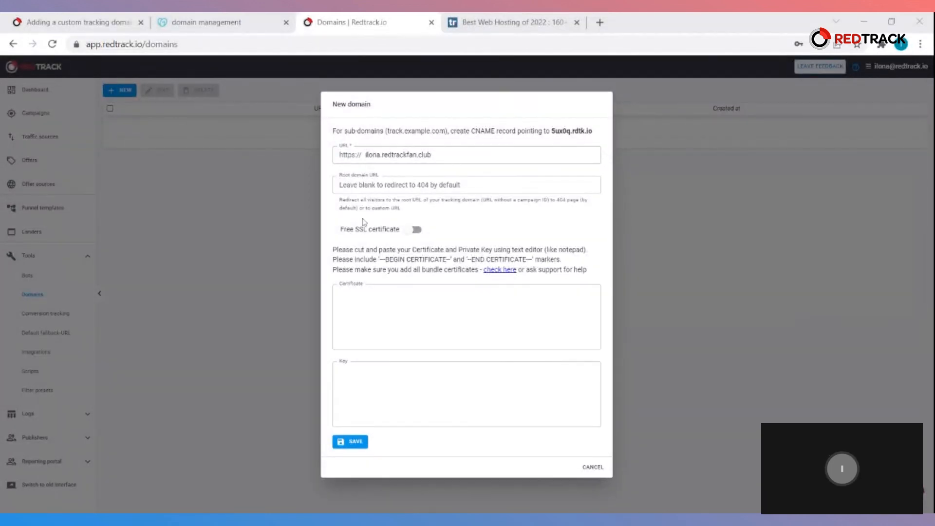
click(413, 229)
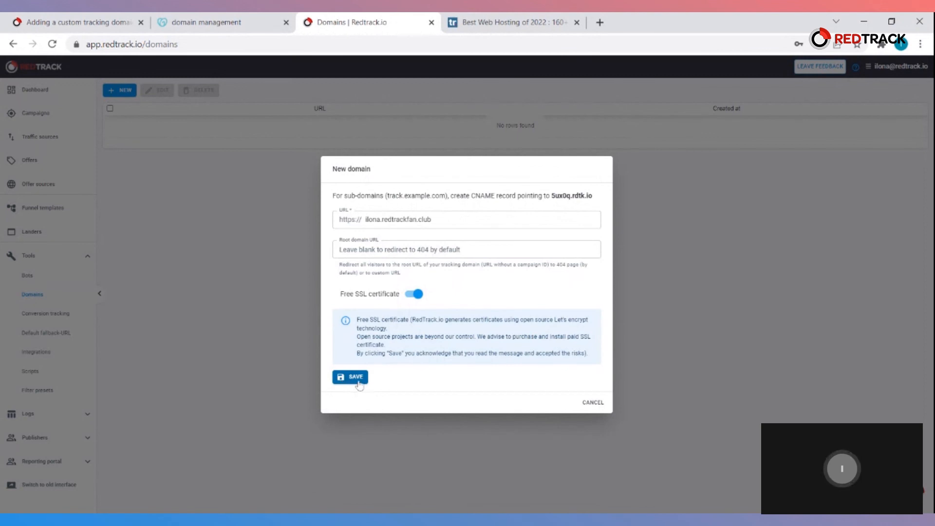
click(349, 377)
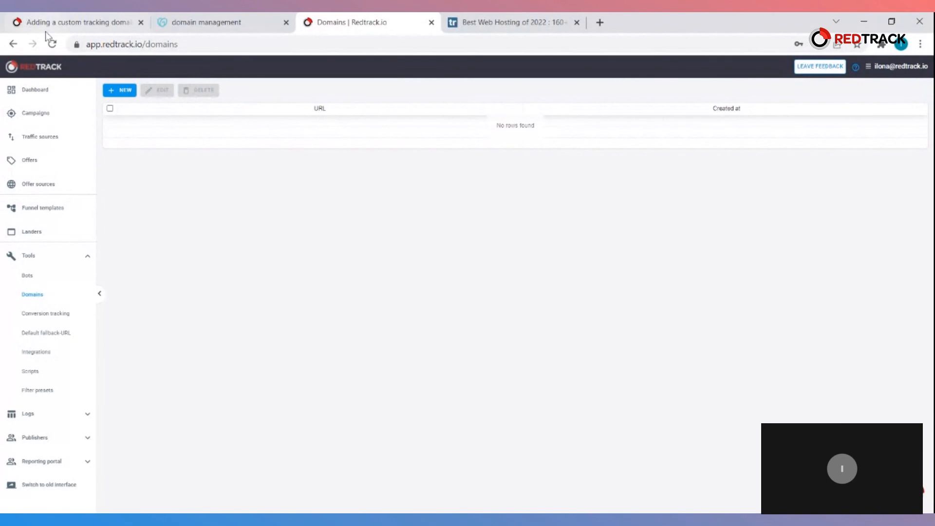
click(53, 44)
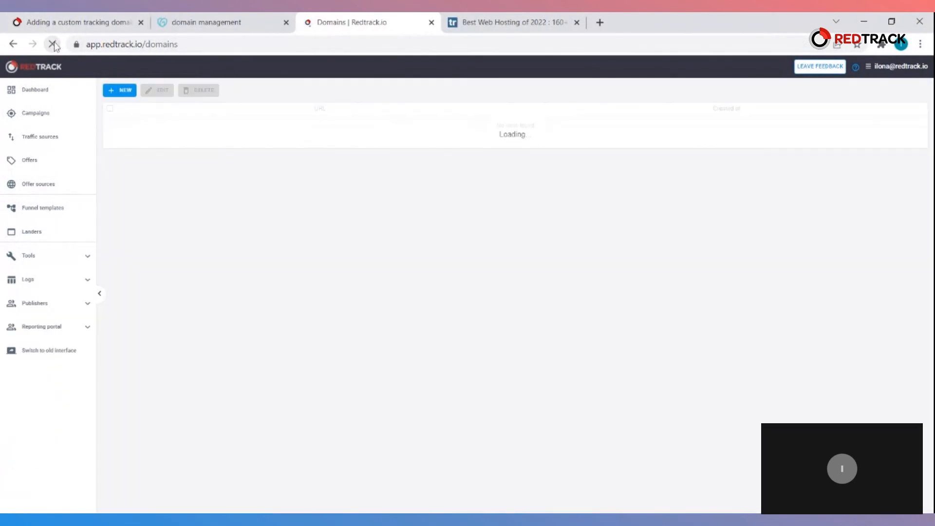
Step: Reload the Domains page so ilona.redtrackfan.club appears with its creation date
click(52, 44)
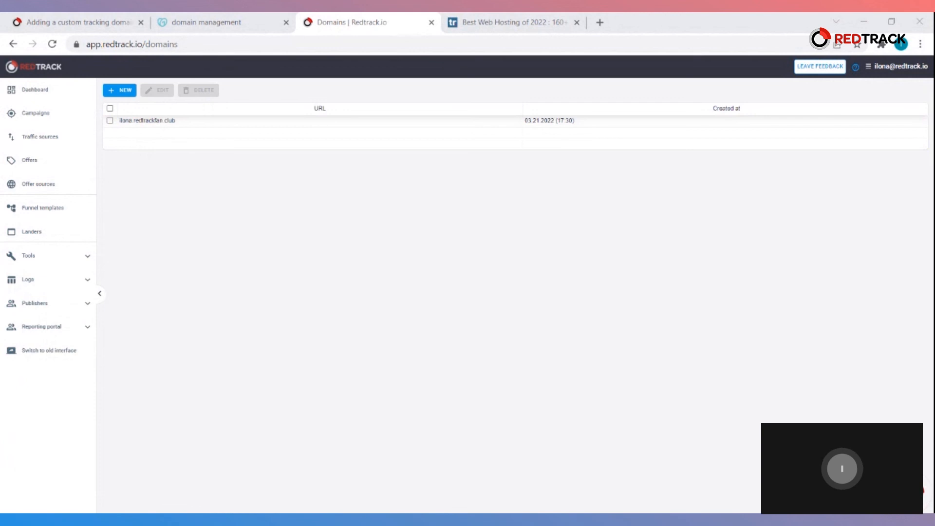
mouse_move(417, 399)
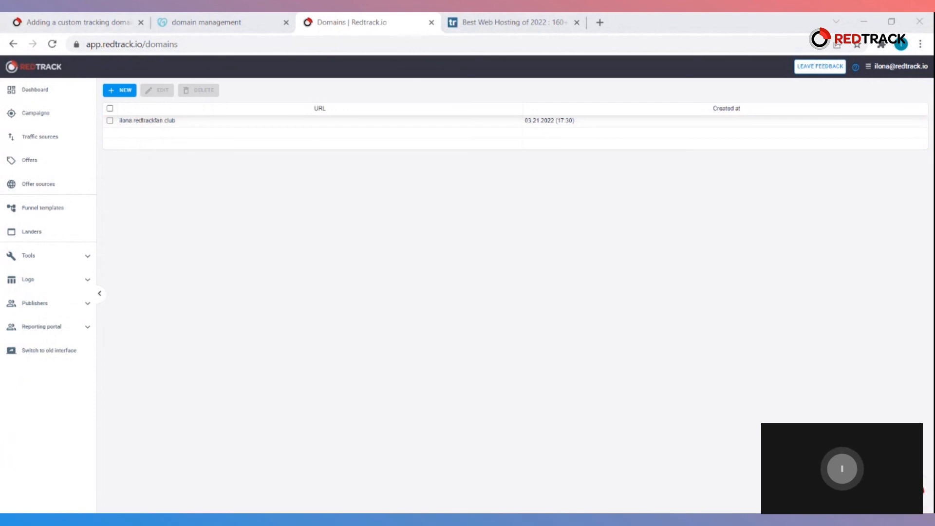
mouse_move(100, 240)
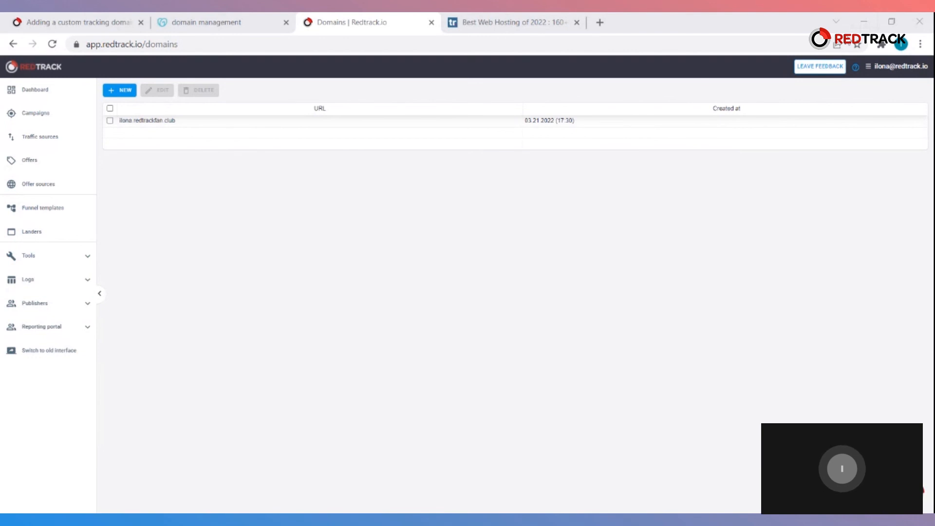
mouse_move(49, 350)
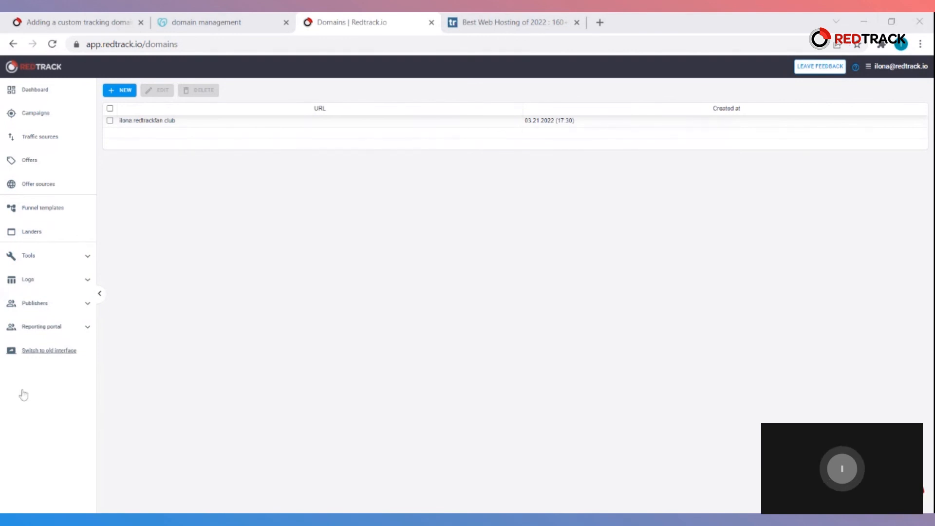